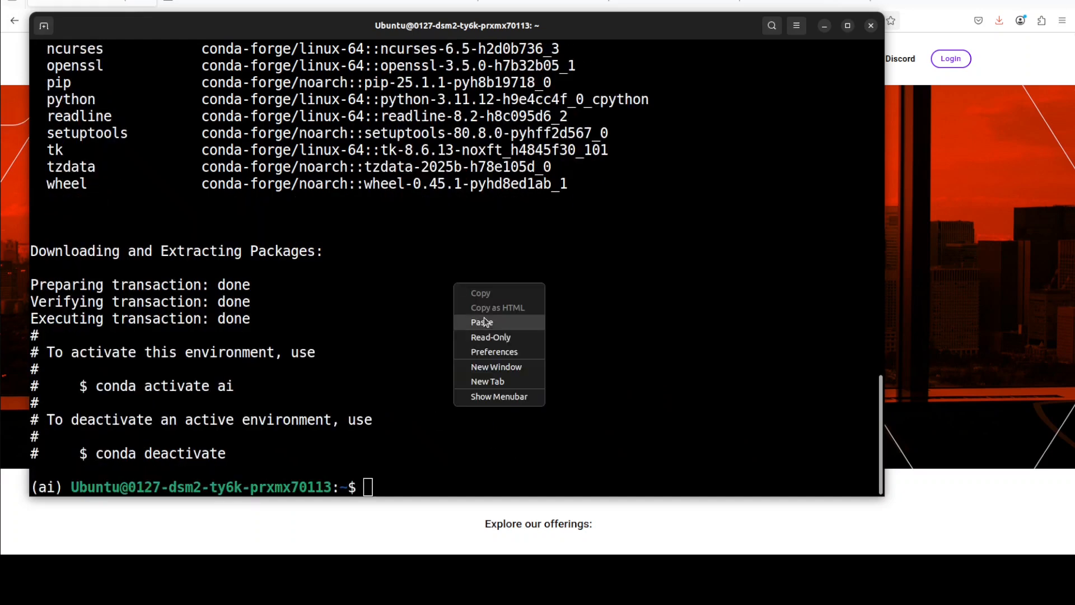
- Enter the existing MMaDA project folder with cd and clear the terminal
{"action": "left_click", "coordinate": [482, 323]}
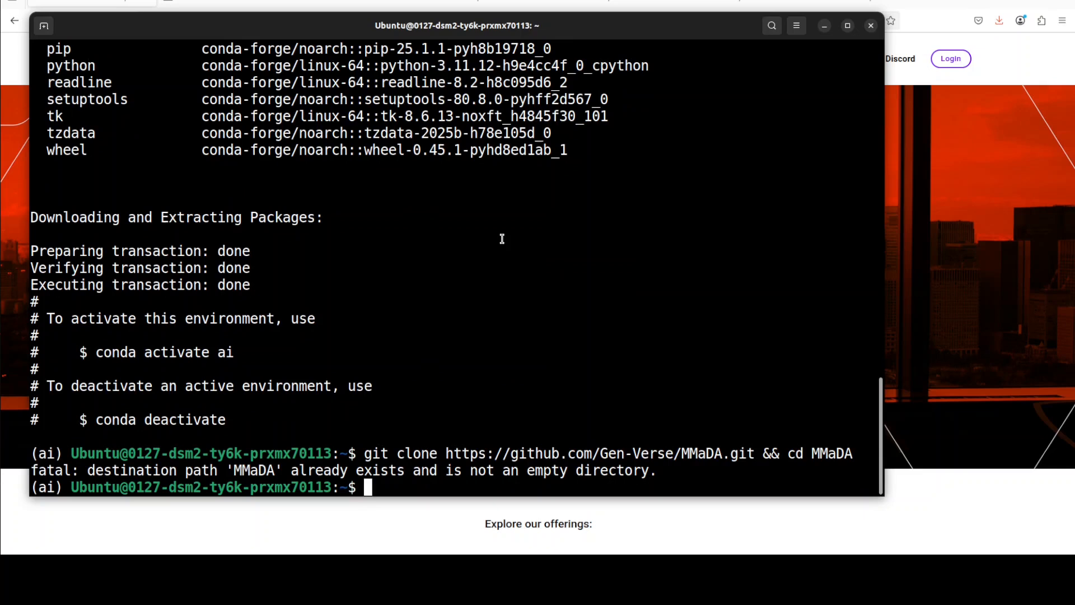
{"action": "type", "text": "cd Mm"}
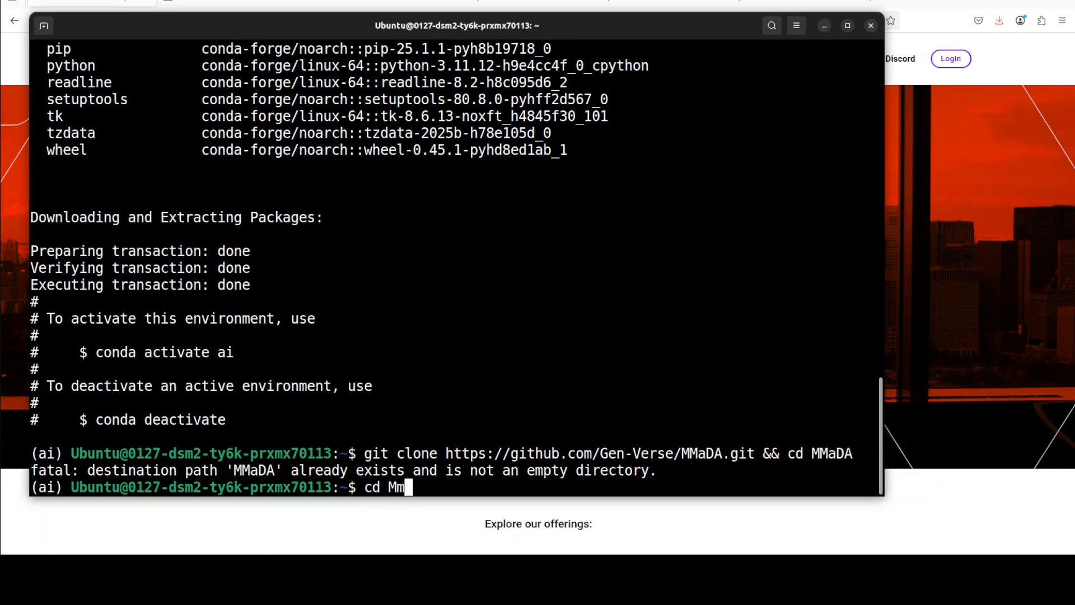
{"action": "key", "text": "BackSpace"}
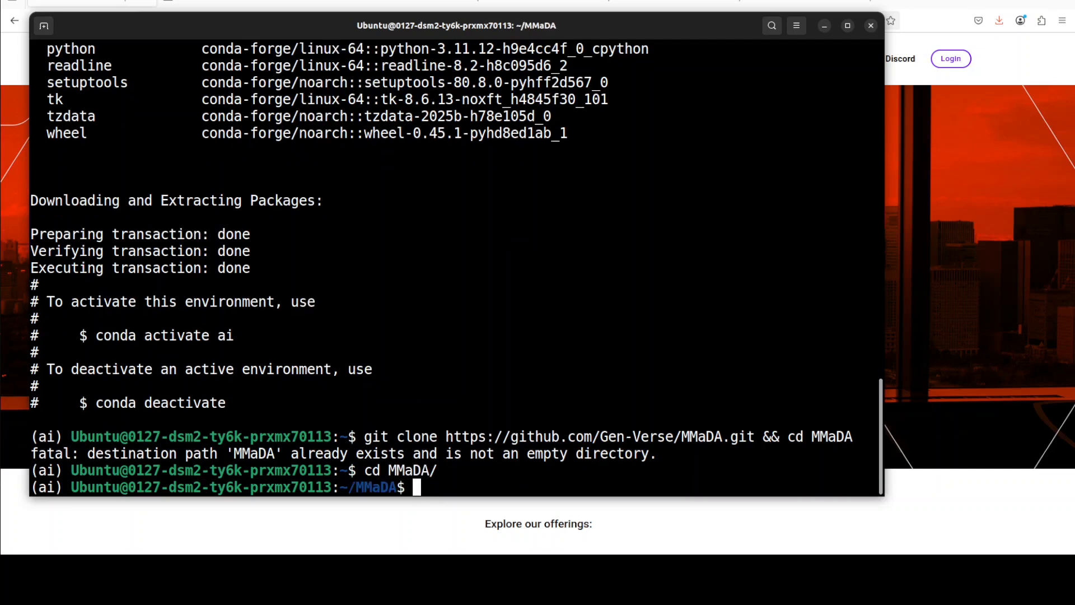
{"action": "type", "text": "clear"}
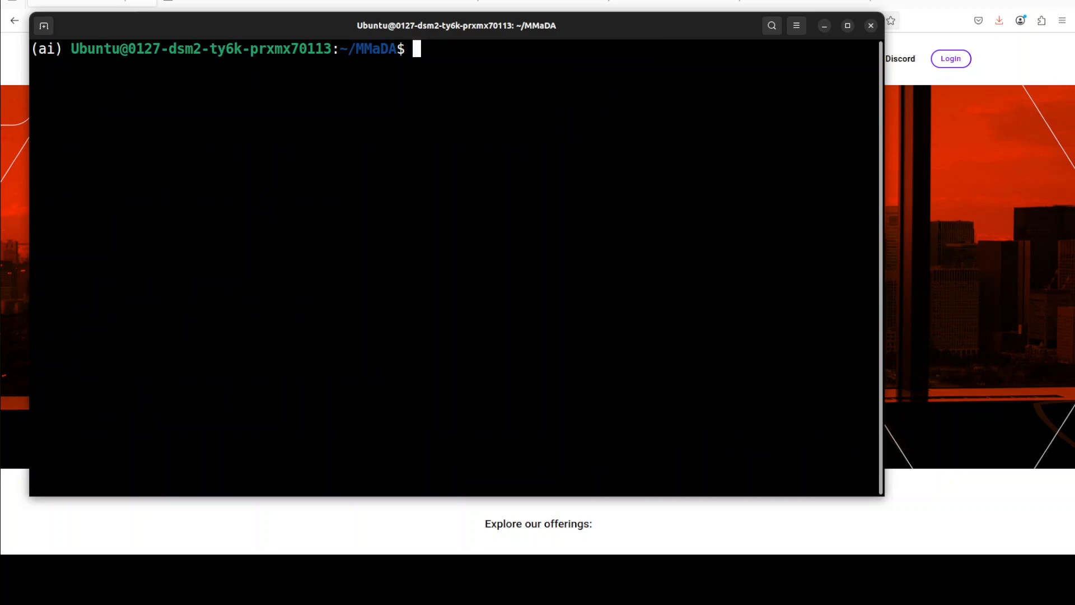
- Paste and run the install command inside the MMaDA folder
{"action": "right_click", "coordinate": [282, 158]}
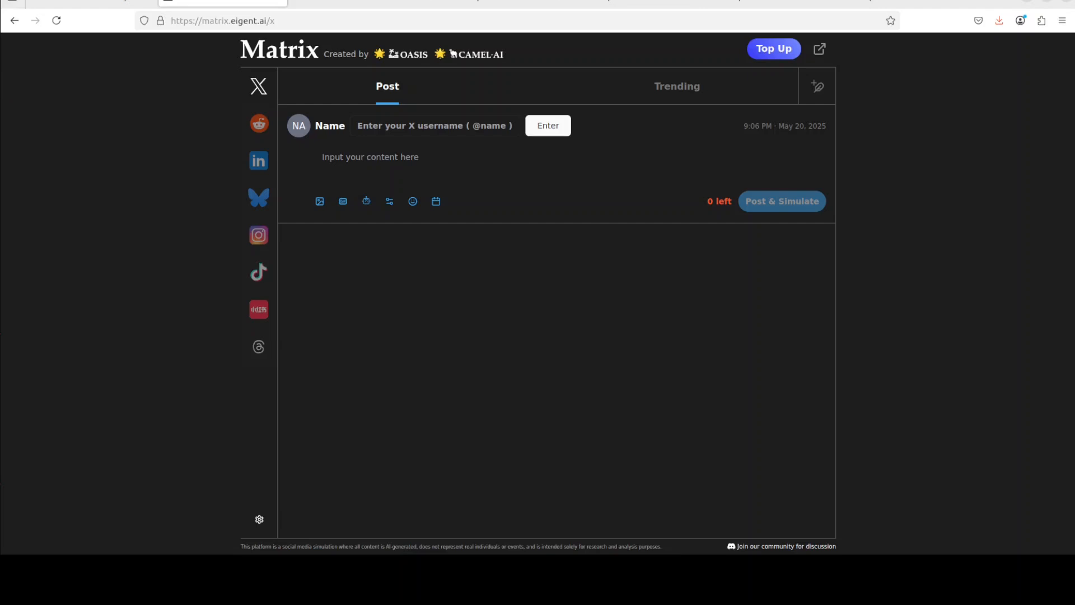
- Return to the terminal showing huggingface_hub 0.31.4 and its dependencies installed
{"action": "left_click", "coordinate": [484, 3]}
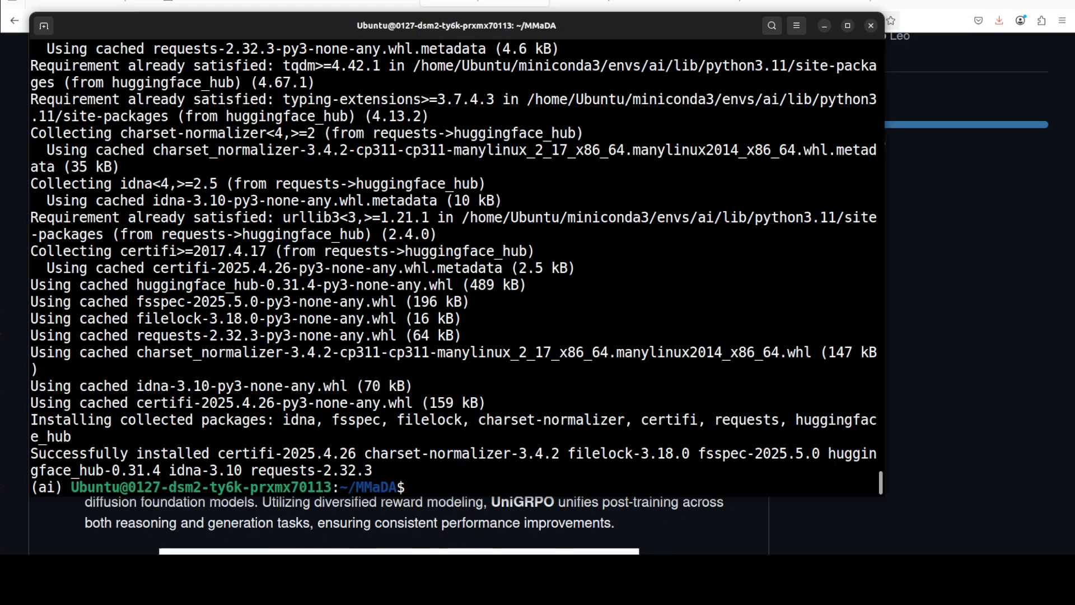
- Launch the MMaDA demo with python app.py
{"action": "type", "text": "python app.py"}
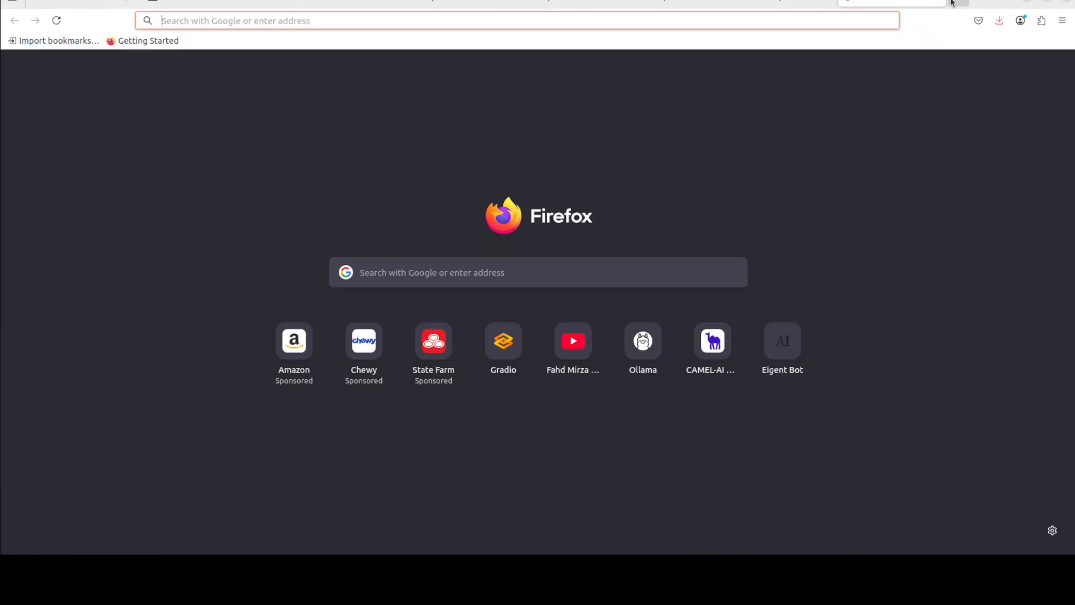
{"action": "type", "text": "http://localhost:7860"}
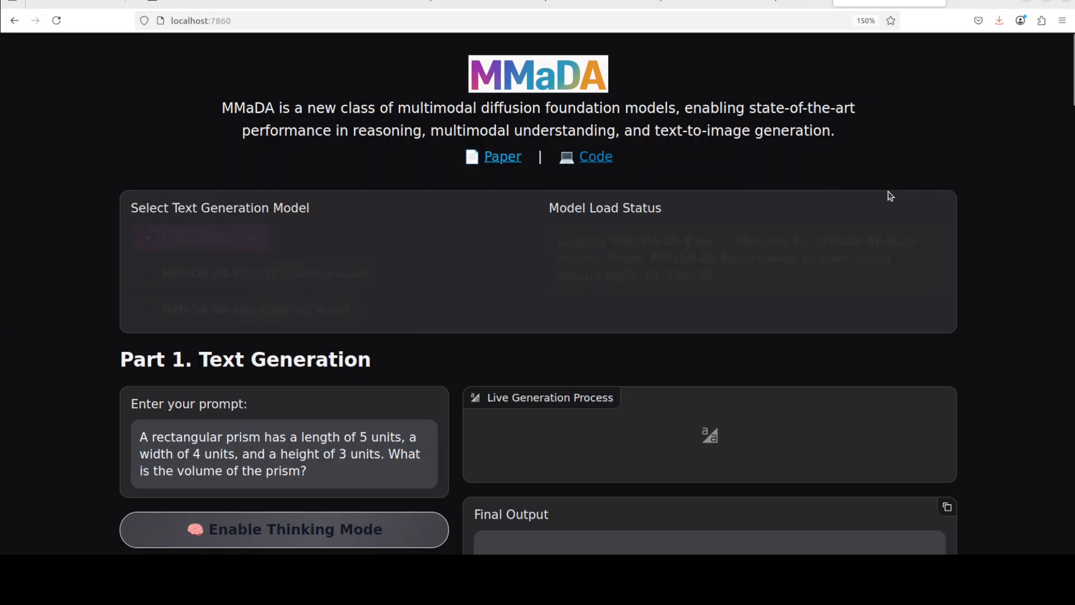
{"action": "left_click", "coordinate": [201, 238]}
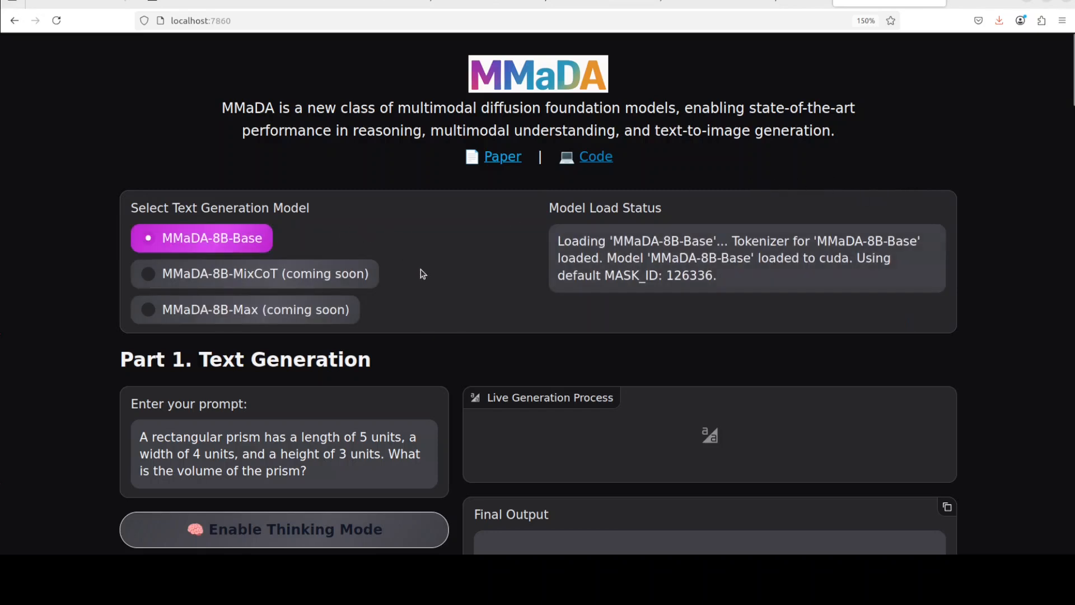
{"action": "mouse_move", "coordinate": [507, 261]}
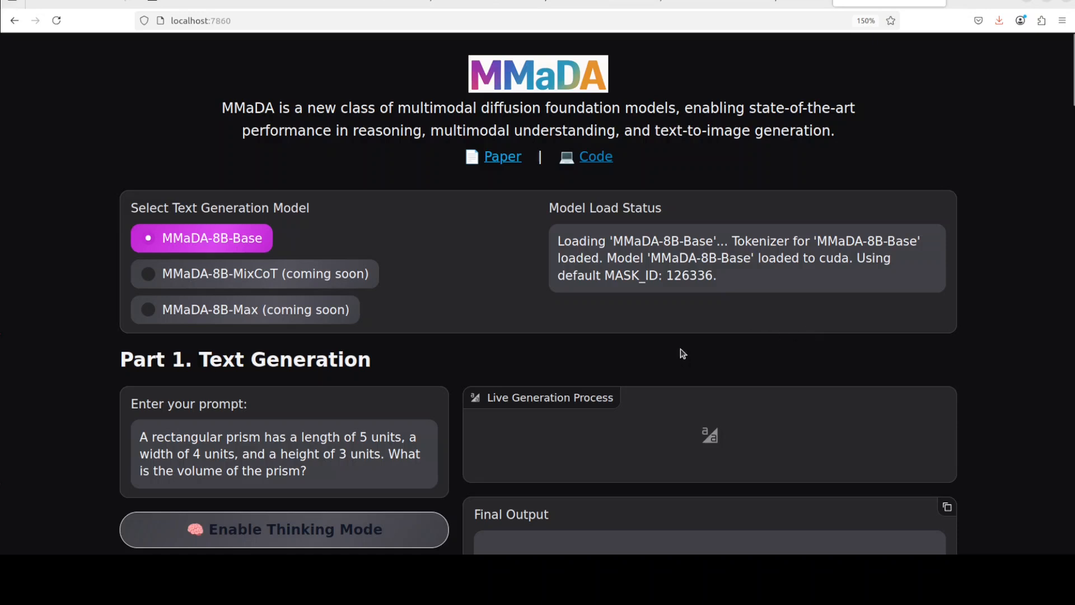
{"action": "scroll", "scroll_direction": "down", "scroll_amount": 3}
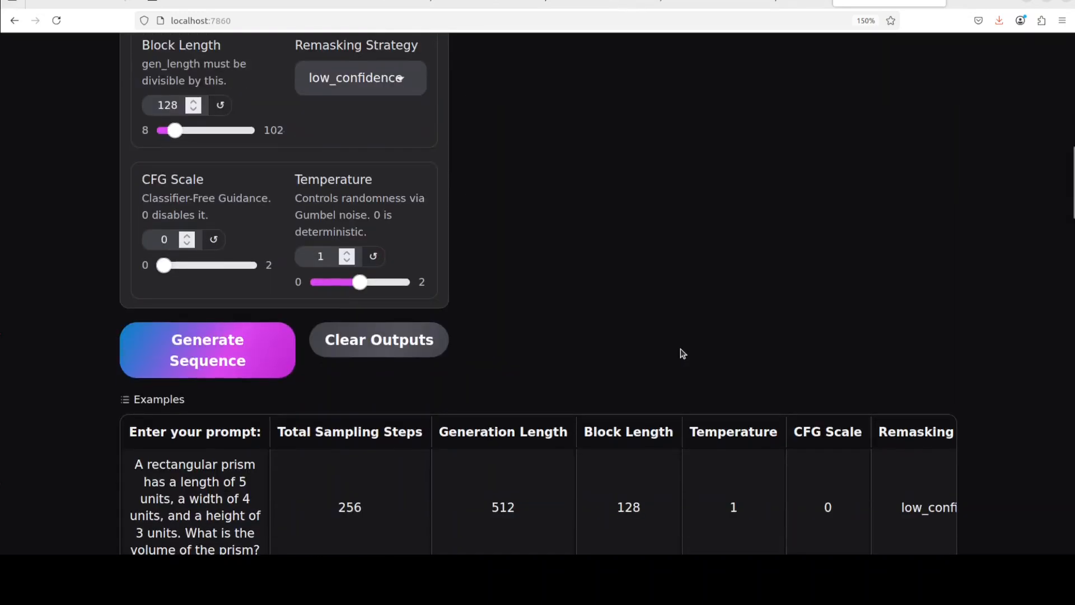
- Run Generate Sequence on the prism prompt and watch the answer state the volume is 60 cubic units
{"action": "scroll", "scroll_direction": "down", "scroll_amount": 3}
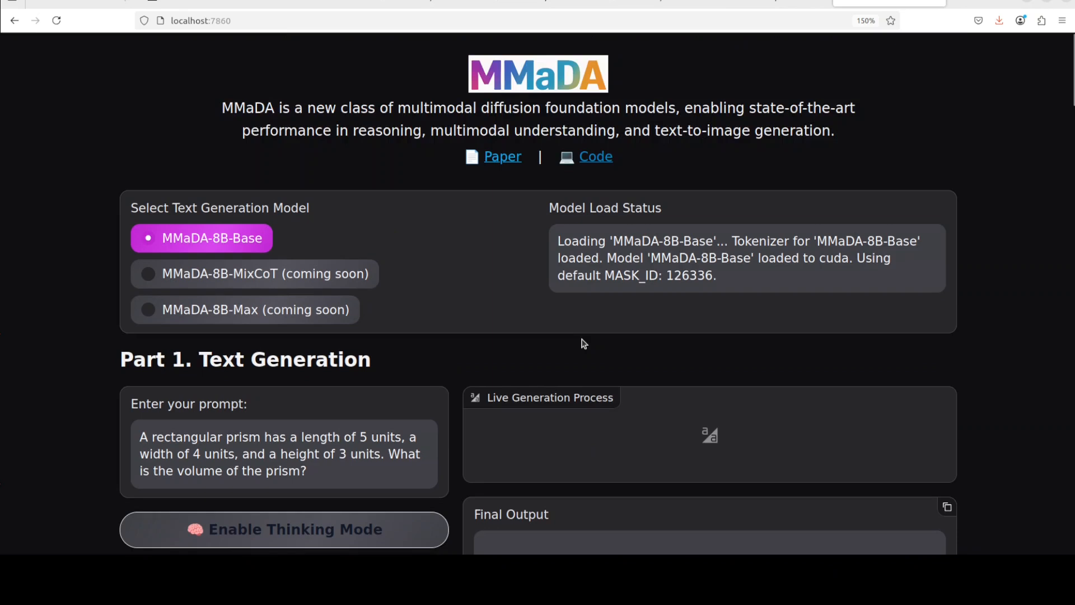
{"action": "scroll", "scroll_direction": "down", "scroll_amount": 3}
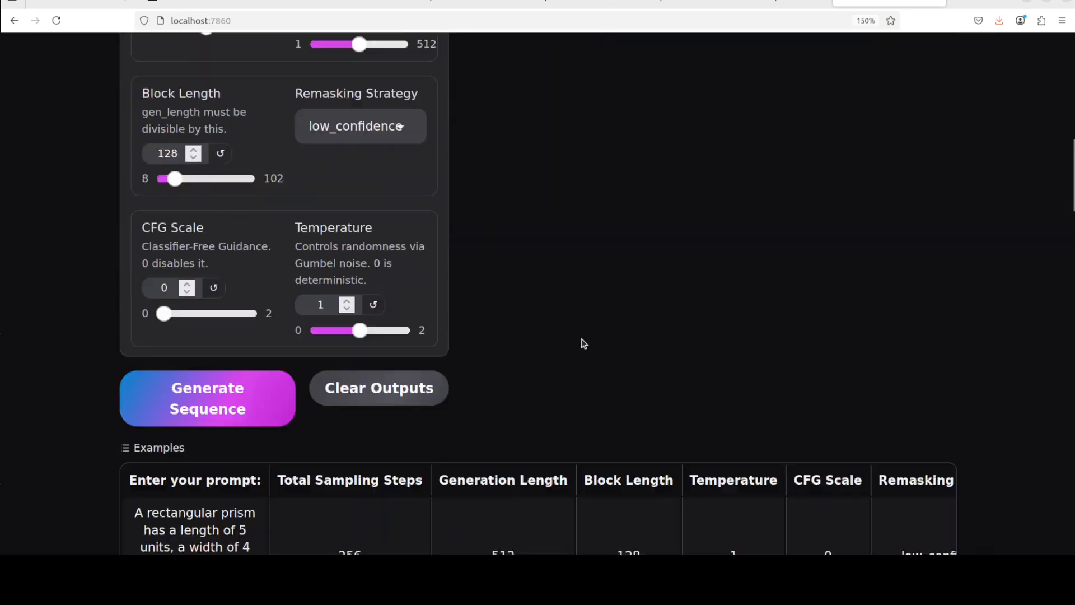
{"action": "scroll", "scroll_direction": "down", "scroll_amount": 3}
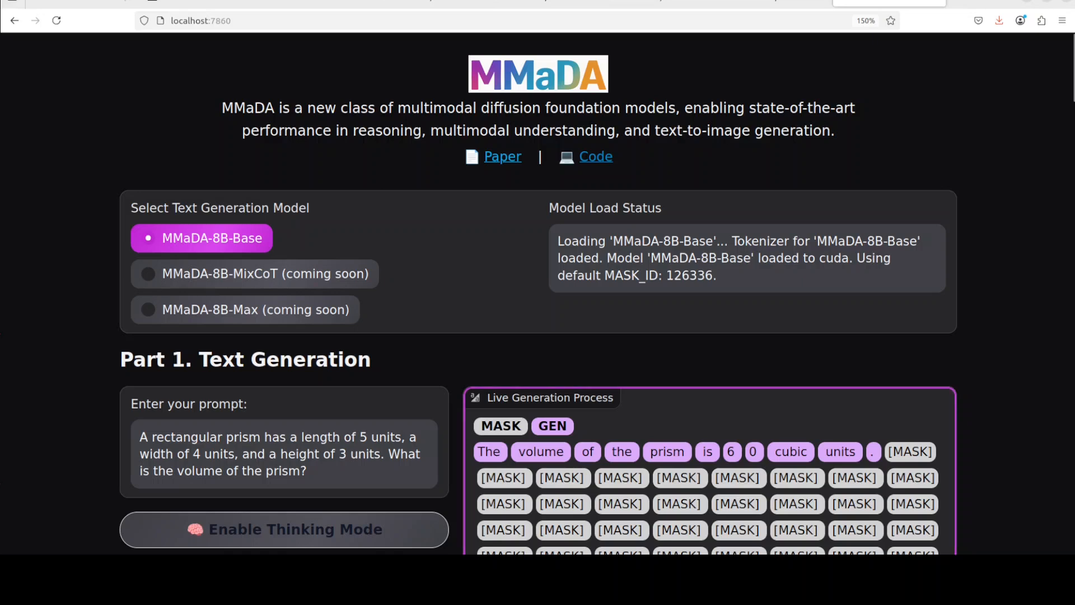
- Scroll to the Examples table and load the sunflower still-life into Upload Image
{"action": "scroll", "scroll_direction": "down", "scroll_amount": 3}
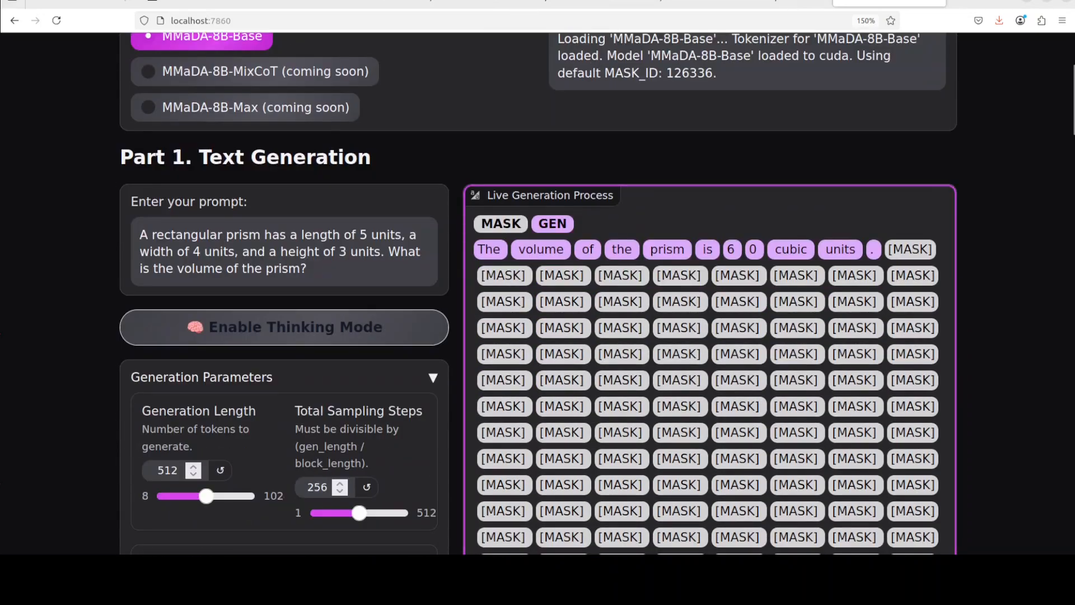
{"action": "scroll", "scroll_direction": "down", "scroll_amount": 3}
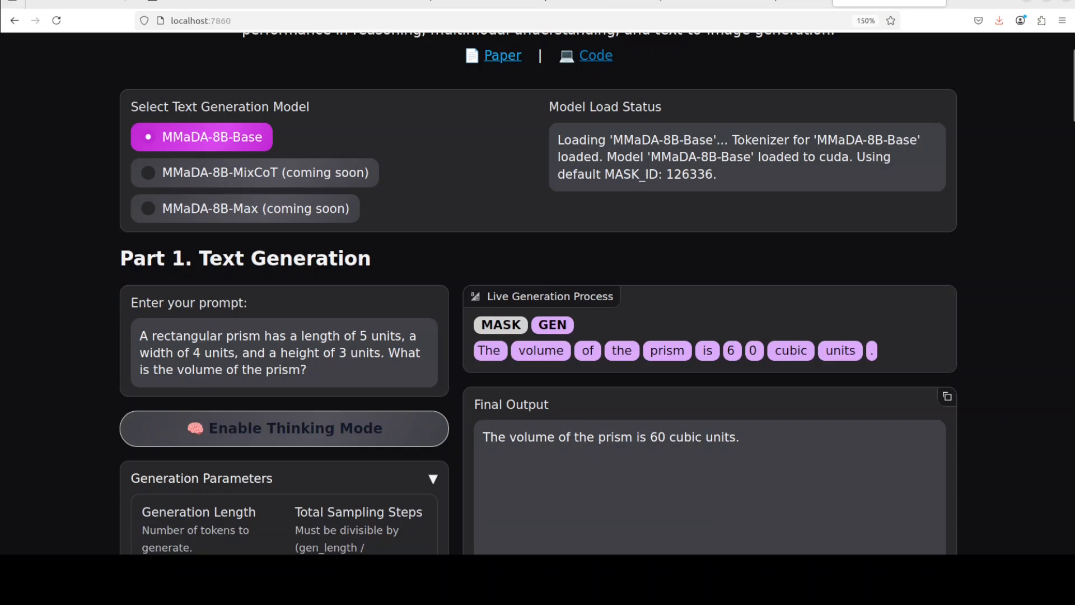
{"action": "scroll", "scroll_direction": "down", "scroll_amount": 3}
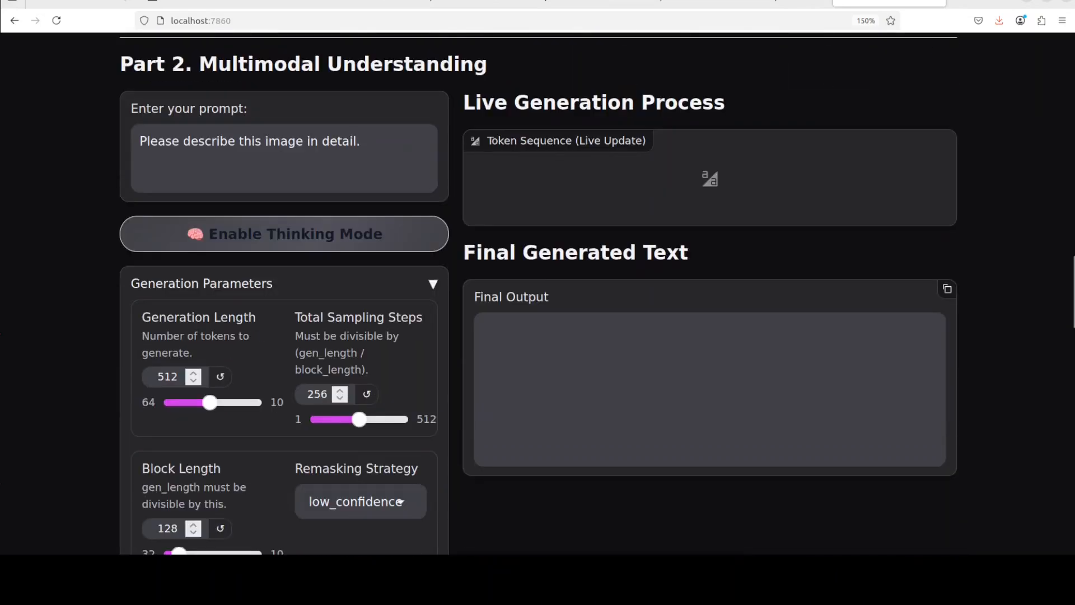
{"action": "scroll", "scroll_direction": "down", "scroll_amount": 3}
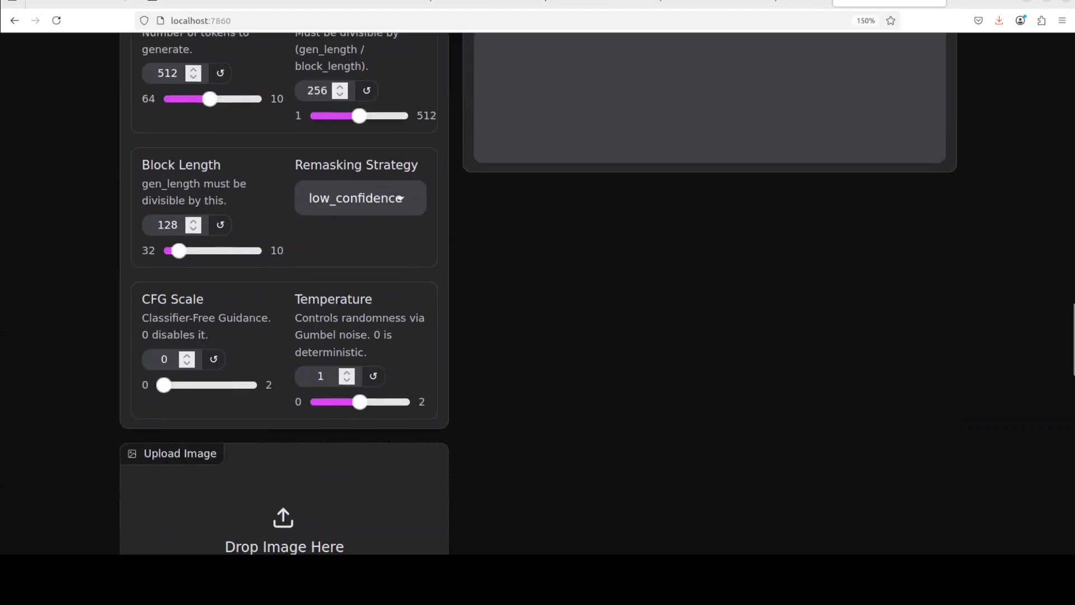
{"action": "scroll", "scroll_direction": "down", "scroll_amount": 3}
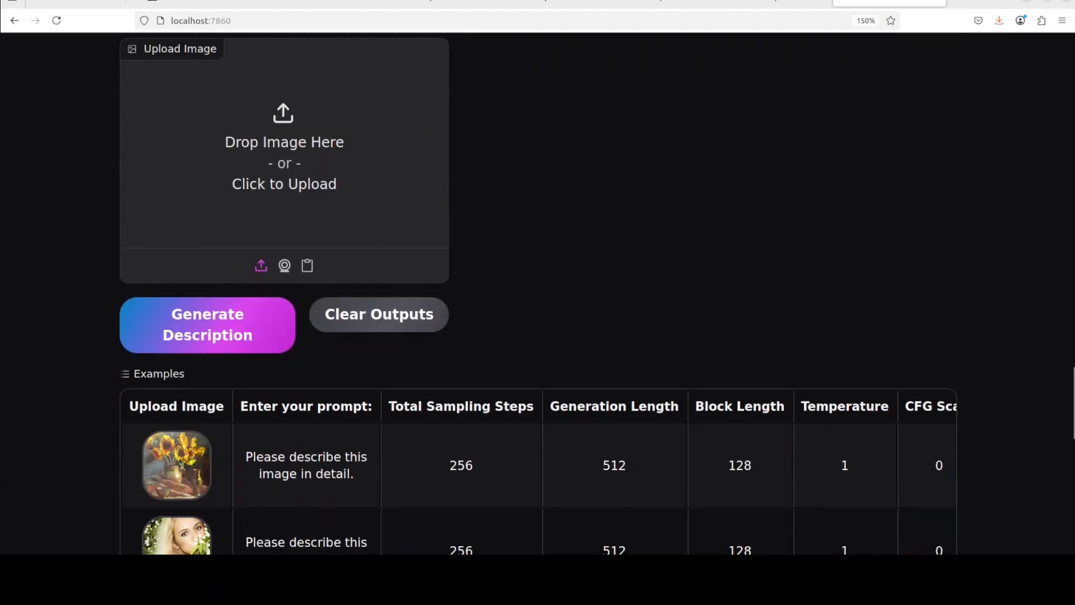
{"action": "left_click", "coordinate": [175, 465]}
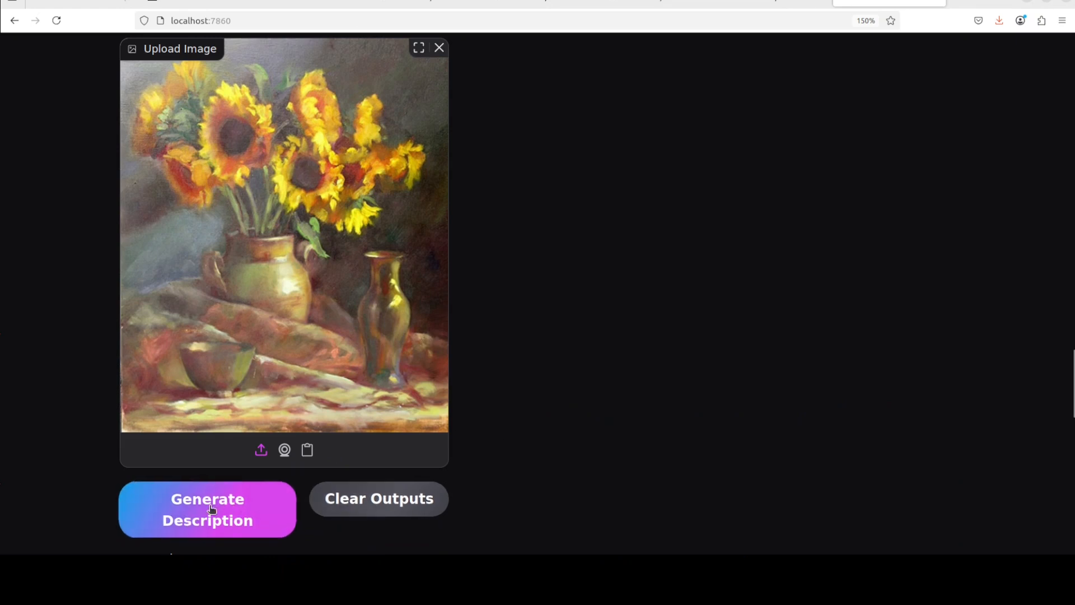
- Generate the full description of the sunflower painting, then clear the Upload Image slot
{"action": "left_click", "coordinate": [206, 508]}
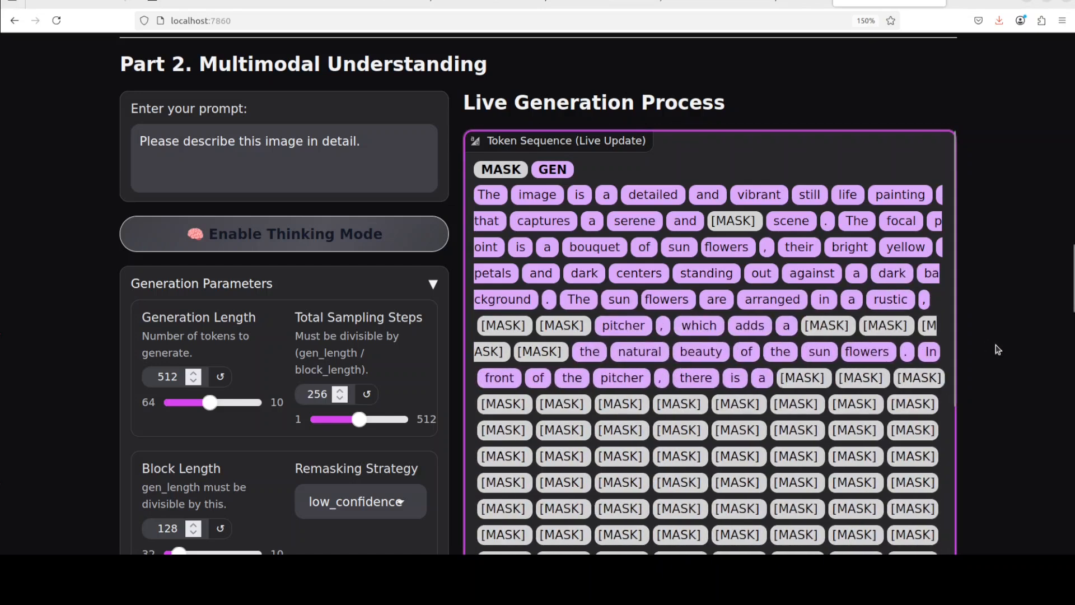
{"action": "scroll", "scroll_direction": "down", "scroll_amount": 3}
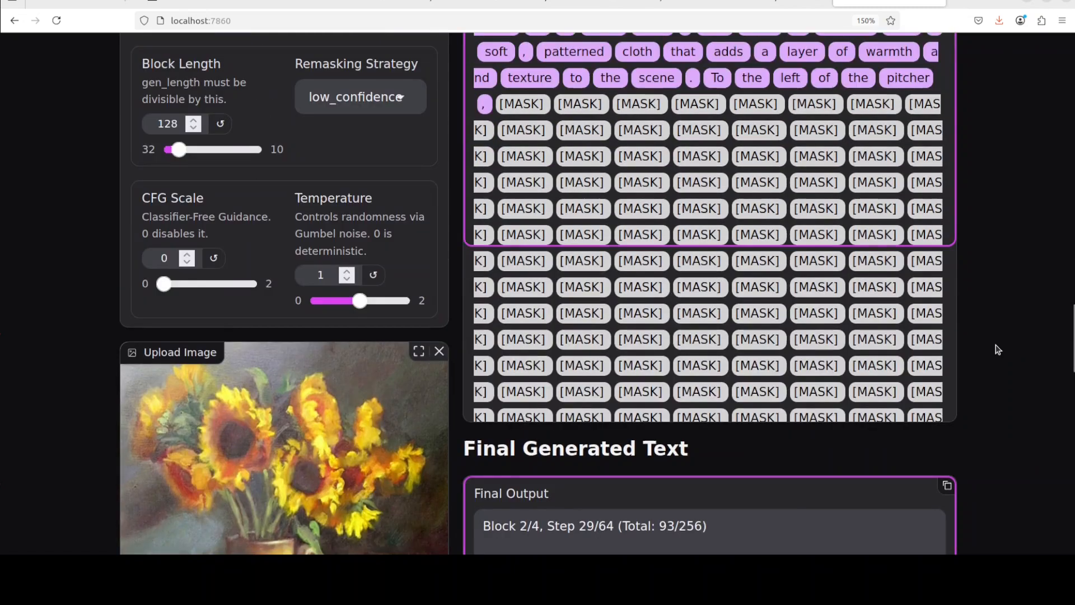
{"action": "scroll", "scroll_direction": "down", "scroll_amount": 3}
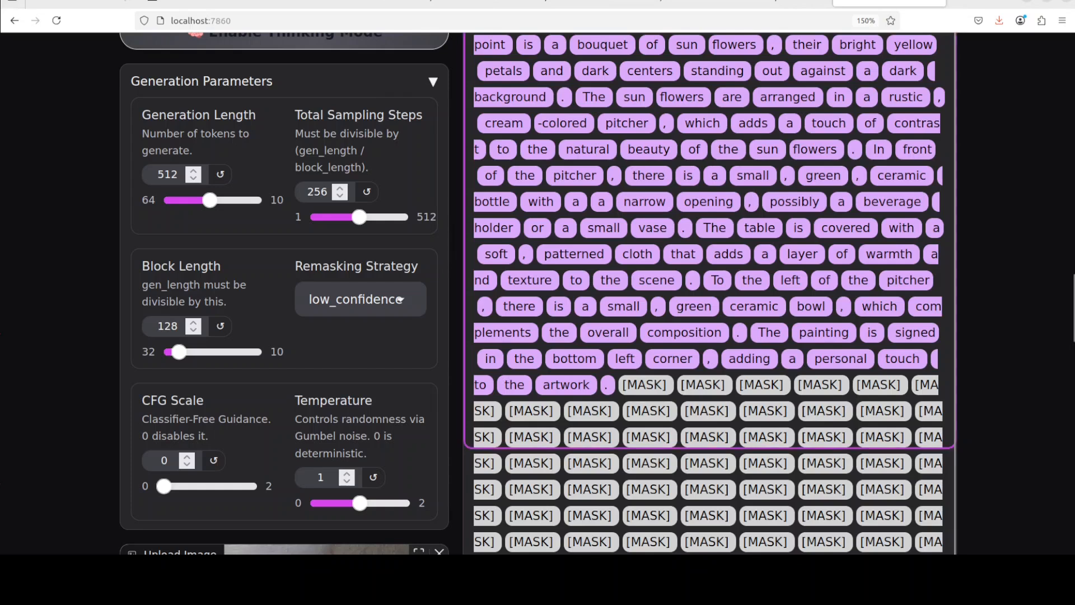
{"action": "scroll", "scroll_direction": "down", "scroll_amount": 3}
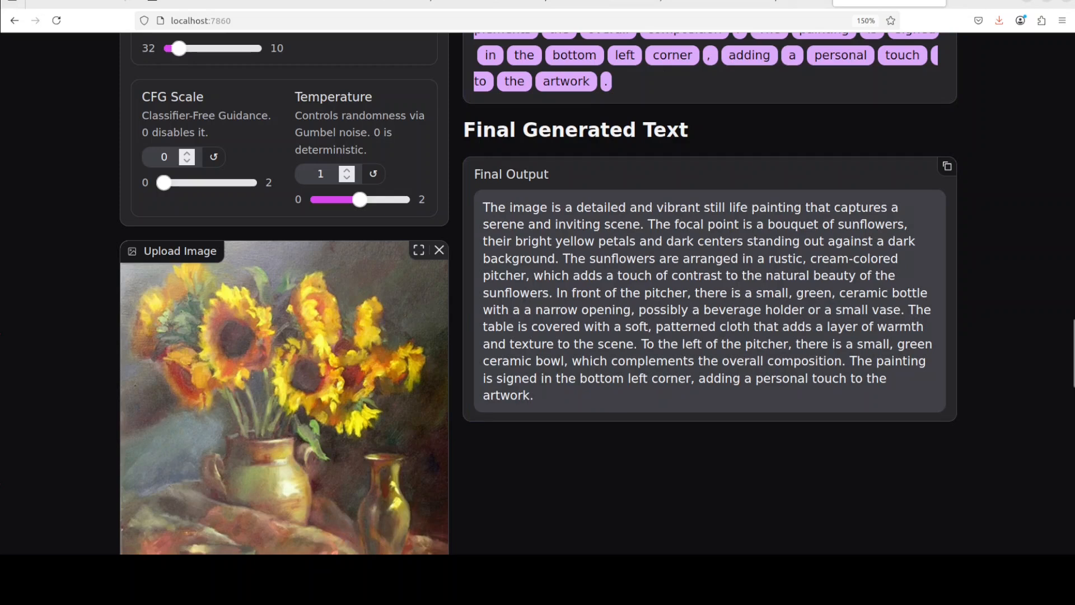
{"action": "scroll", "scroll_direction": "down", "scroll_amount": 3}
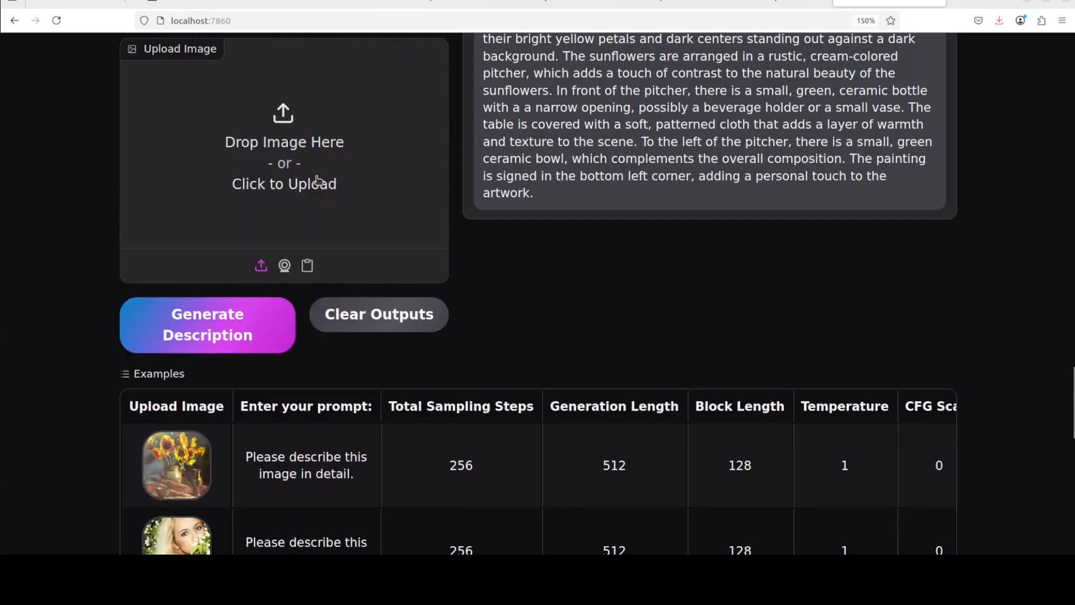
- Upload the photo of the pointing man through the File Upload dialog
{"action": "left_click", "coordinate": [283, 182]}
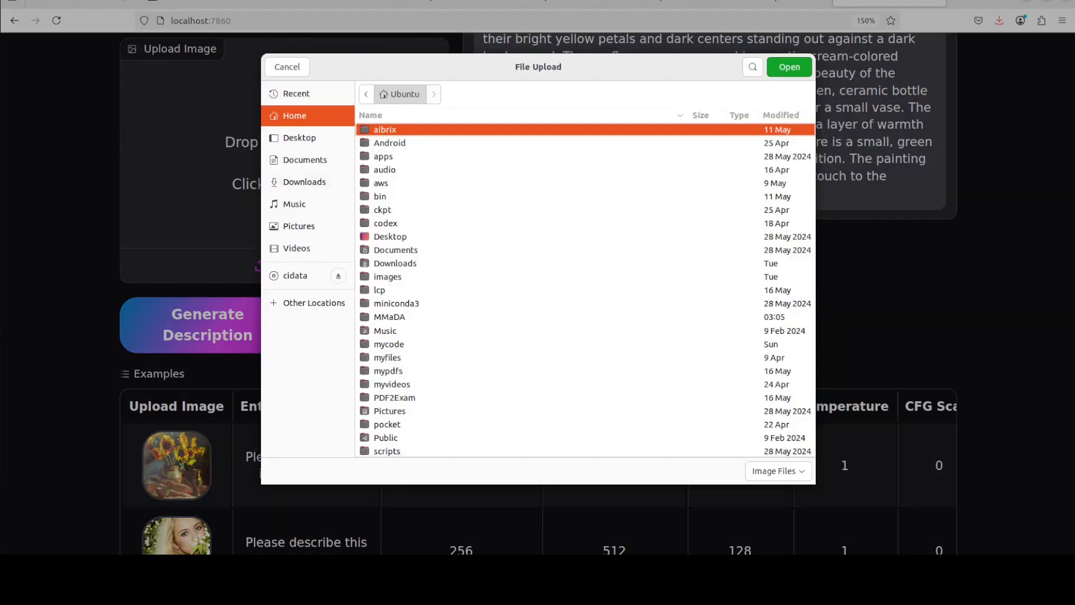
{"action": "left_click", "coordinate": [788, 66]}
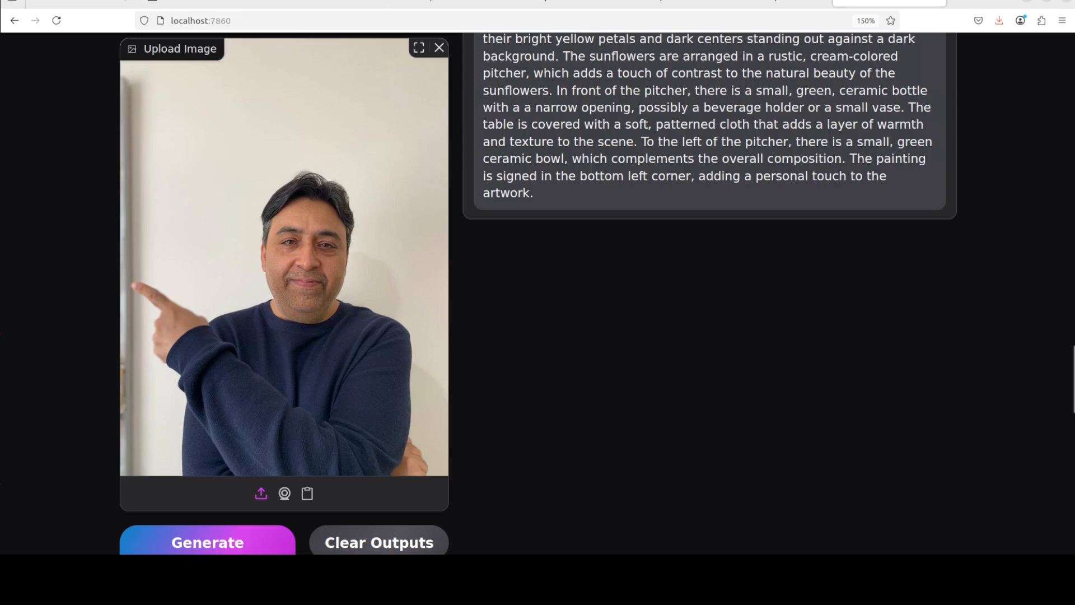
{"action": "scroll", "scroll_direction": "down", "scroll_amount": 3}
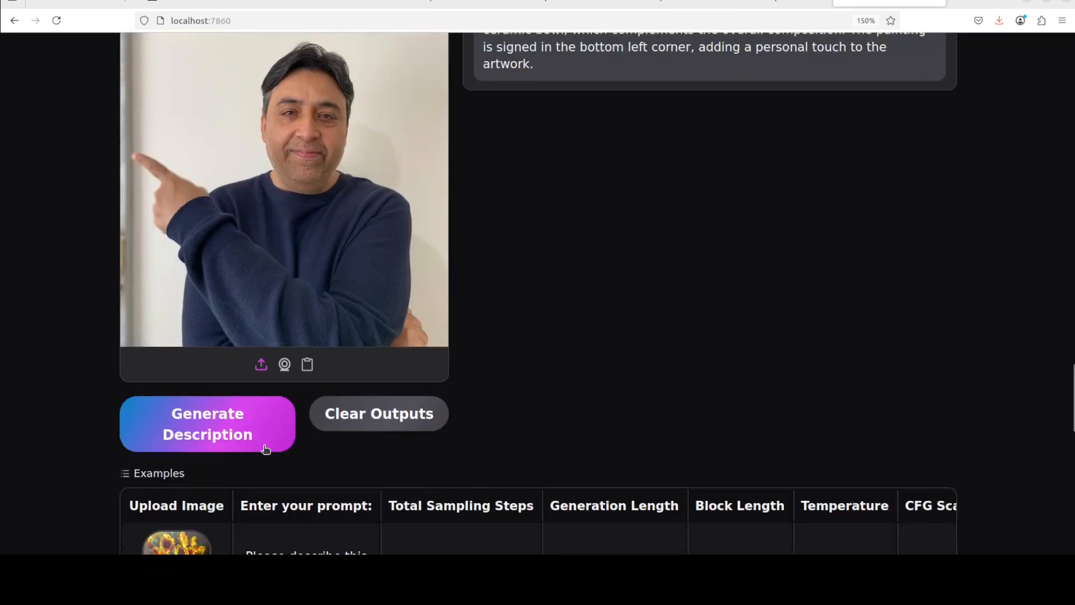
- Generate the photo's description: 'The image shows a person pointing towards the right.'
{"action": "left_click", "coordinate": [207, 424]}
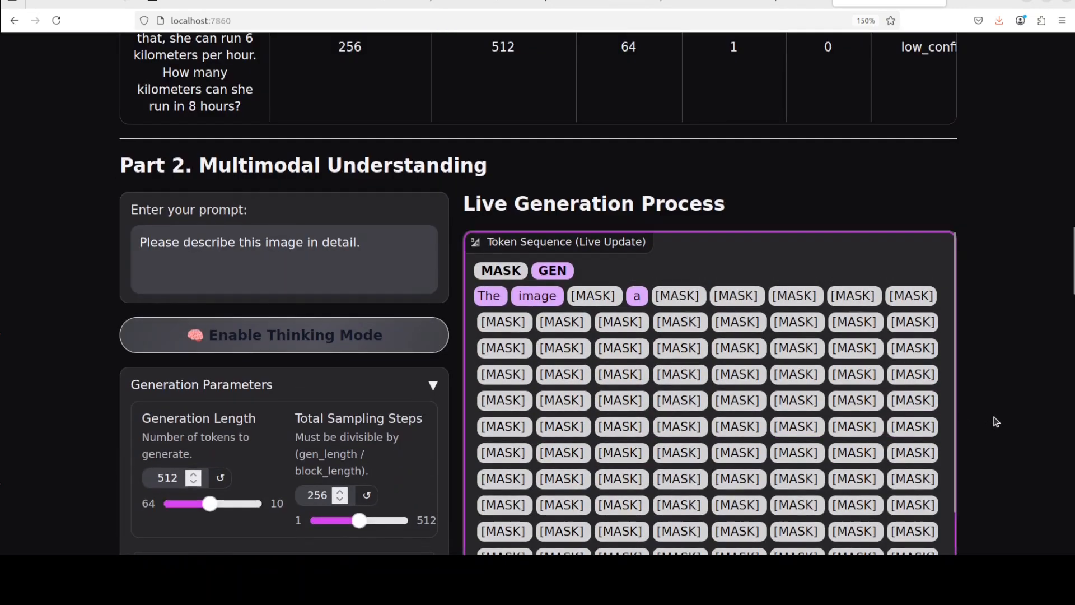
{"action": "scroll", "scroll_direction": "down", "scroll_amount": 3}
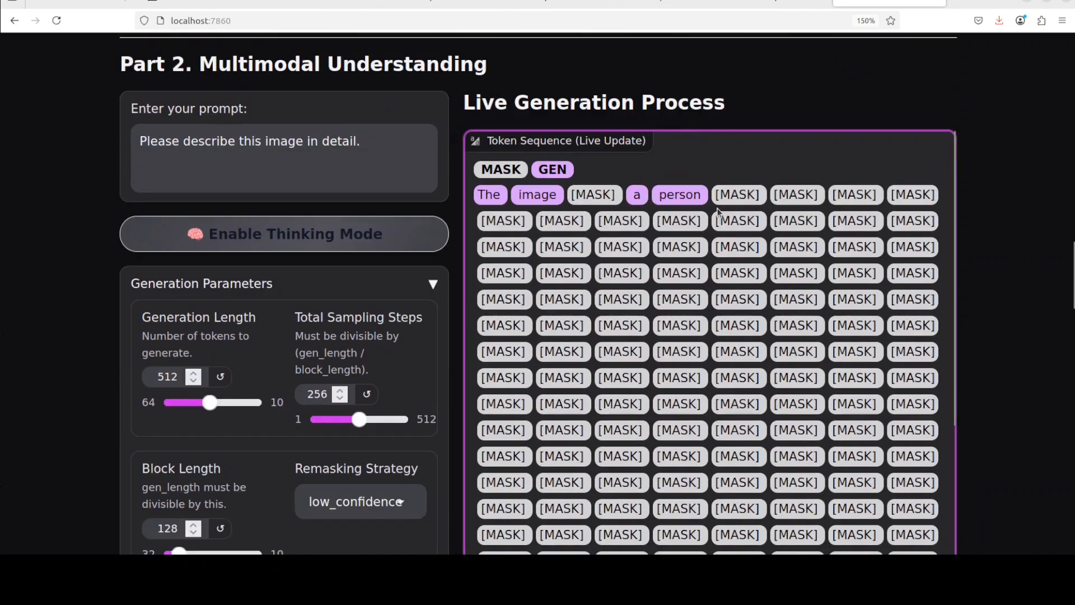
{"action": "scroll", "scroll_direction": "down", "scroll_amount": 3}
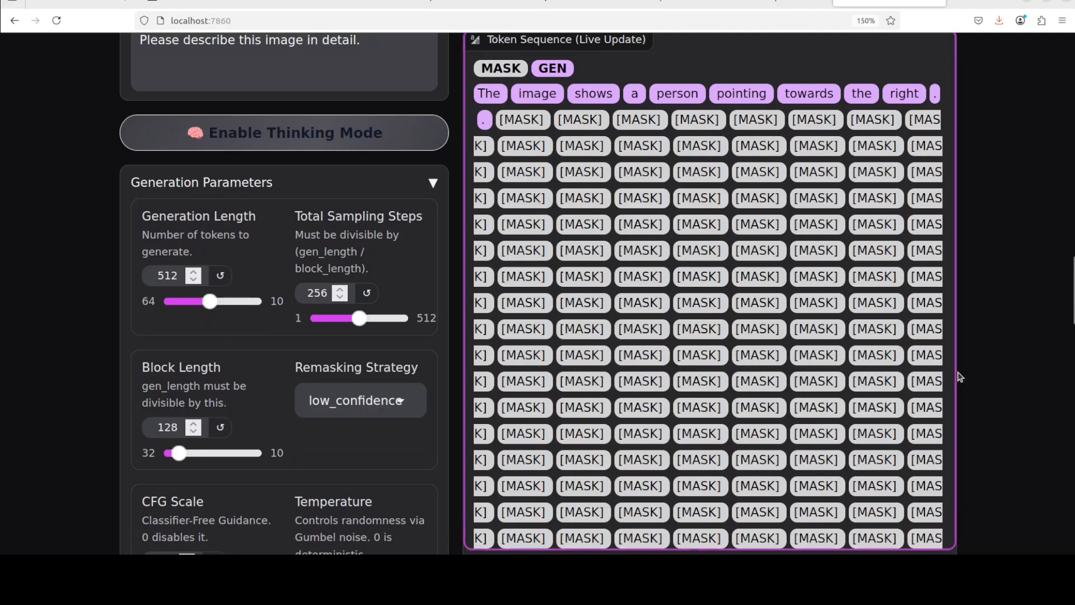
{"action": "scroll", "scroll_direction": "down", "scroll_amount": 3}
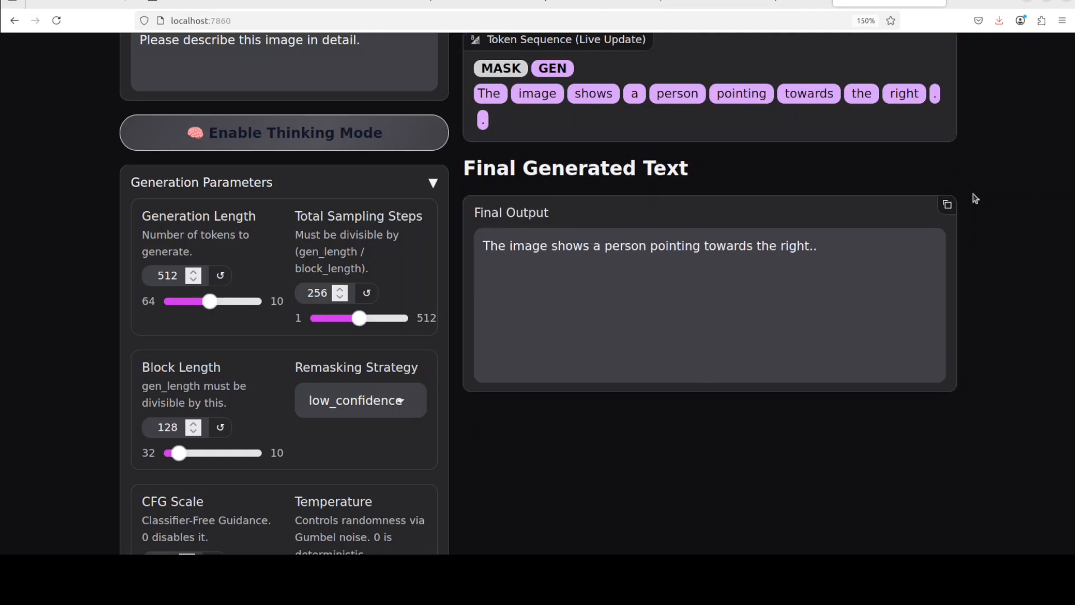
{"action": "mouse_move", "coordinate": [942, 310]}
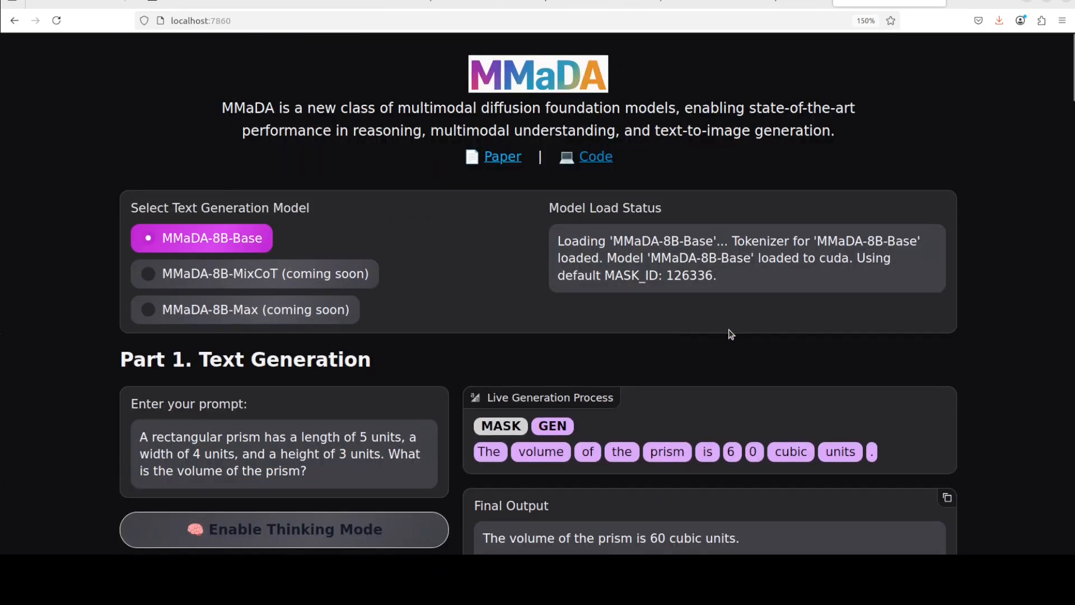
{"action": "mouse_move", "coordinate": [790, 117]}
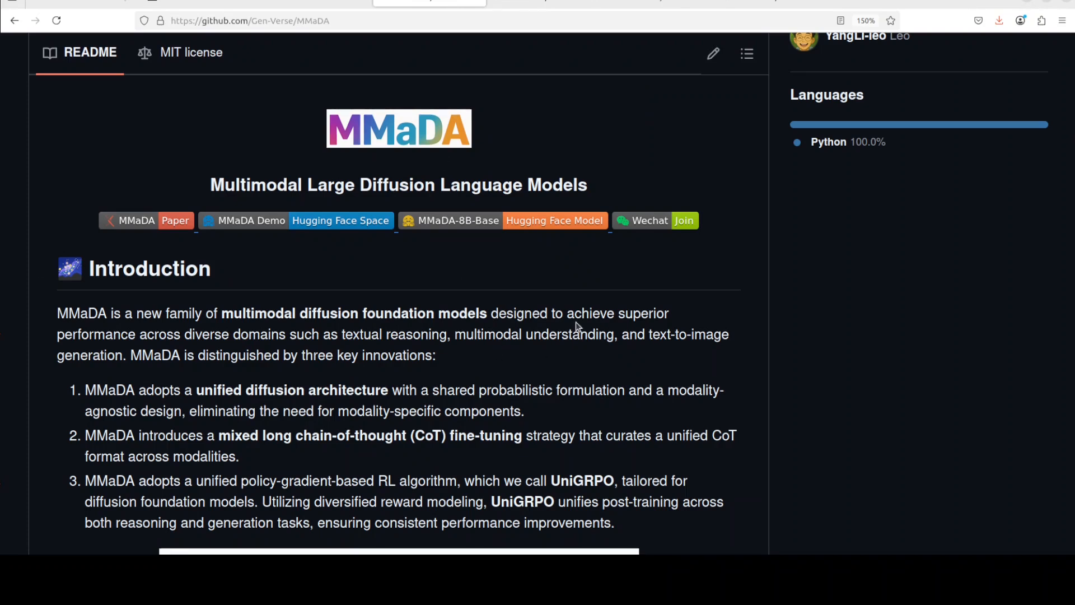
{"action": "mouse_move", "coordinate": [630, 398]}
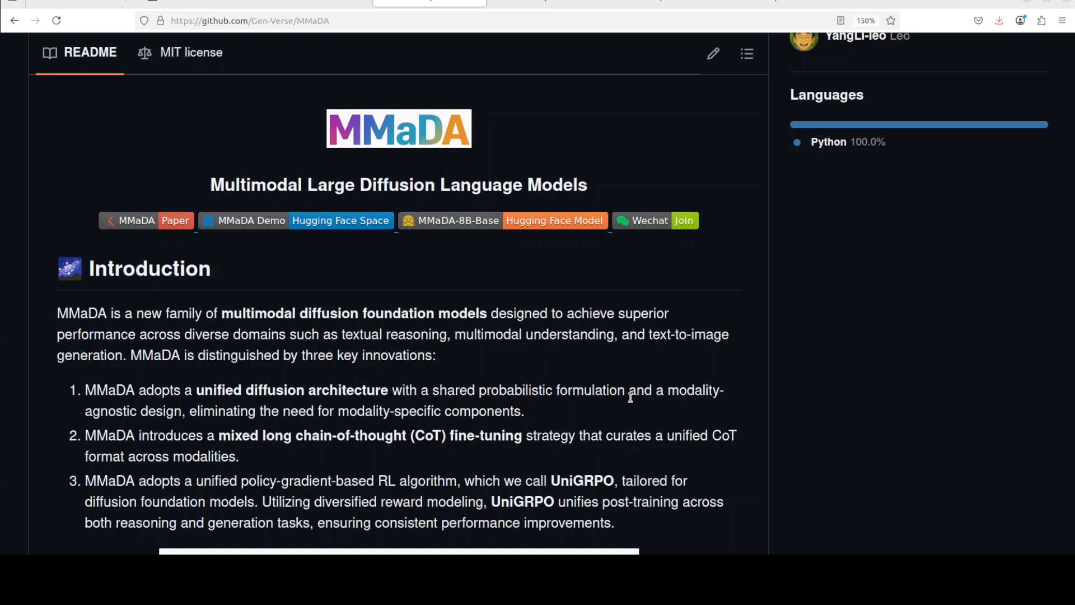
- Highlight the word UniGRPO in the MMaDA README introduction on GitHub
{"action": "double_click", "coordinate": [582, 480]}
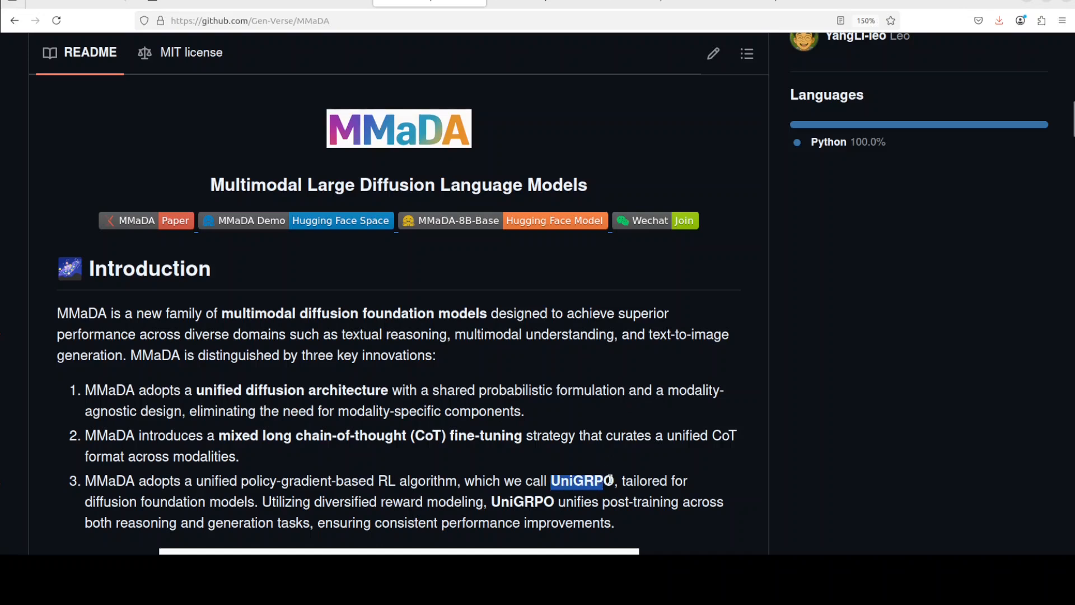